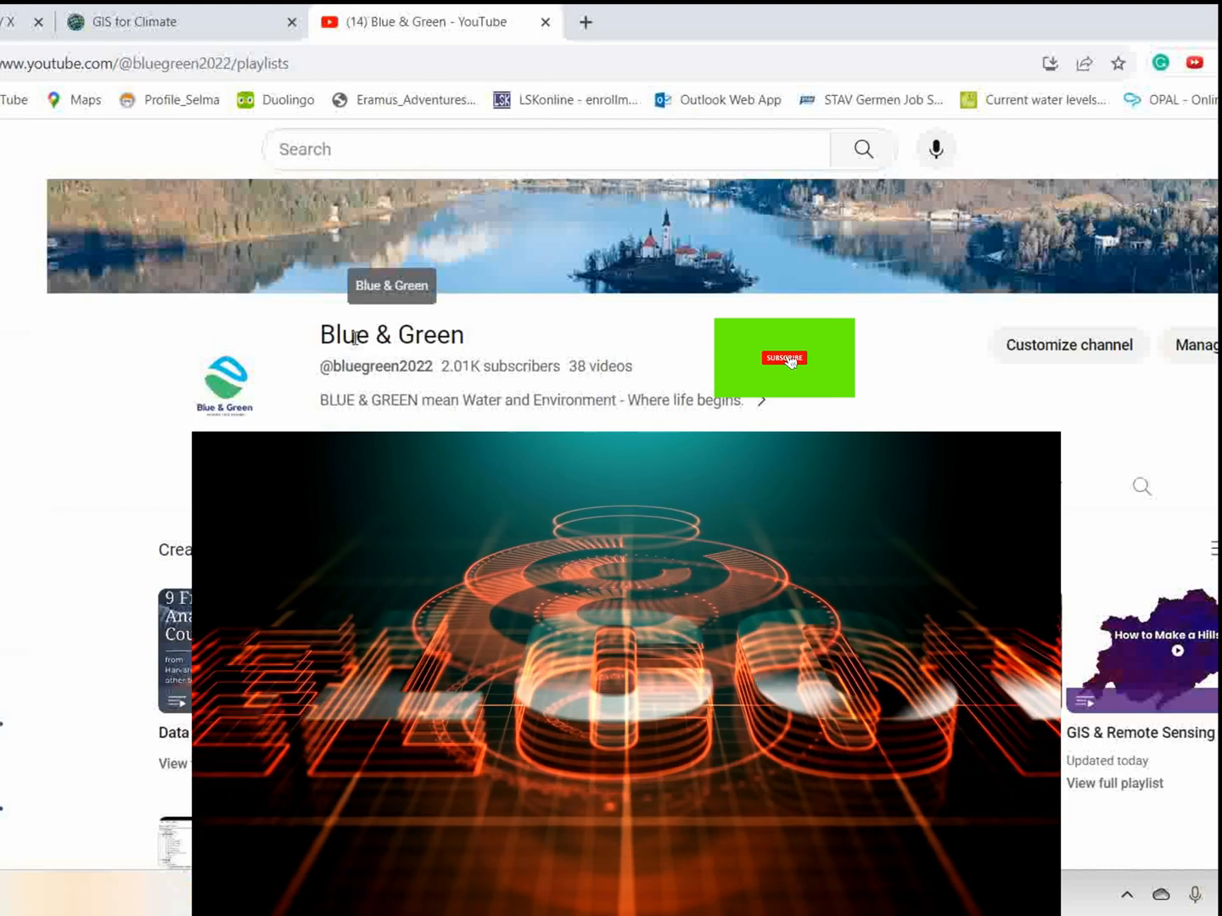
Switch to the GIS for Climate home page and scroll through Access Climate Data and Data Visualizations
click(783, 358)
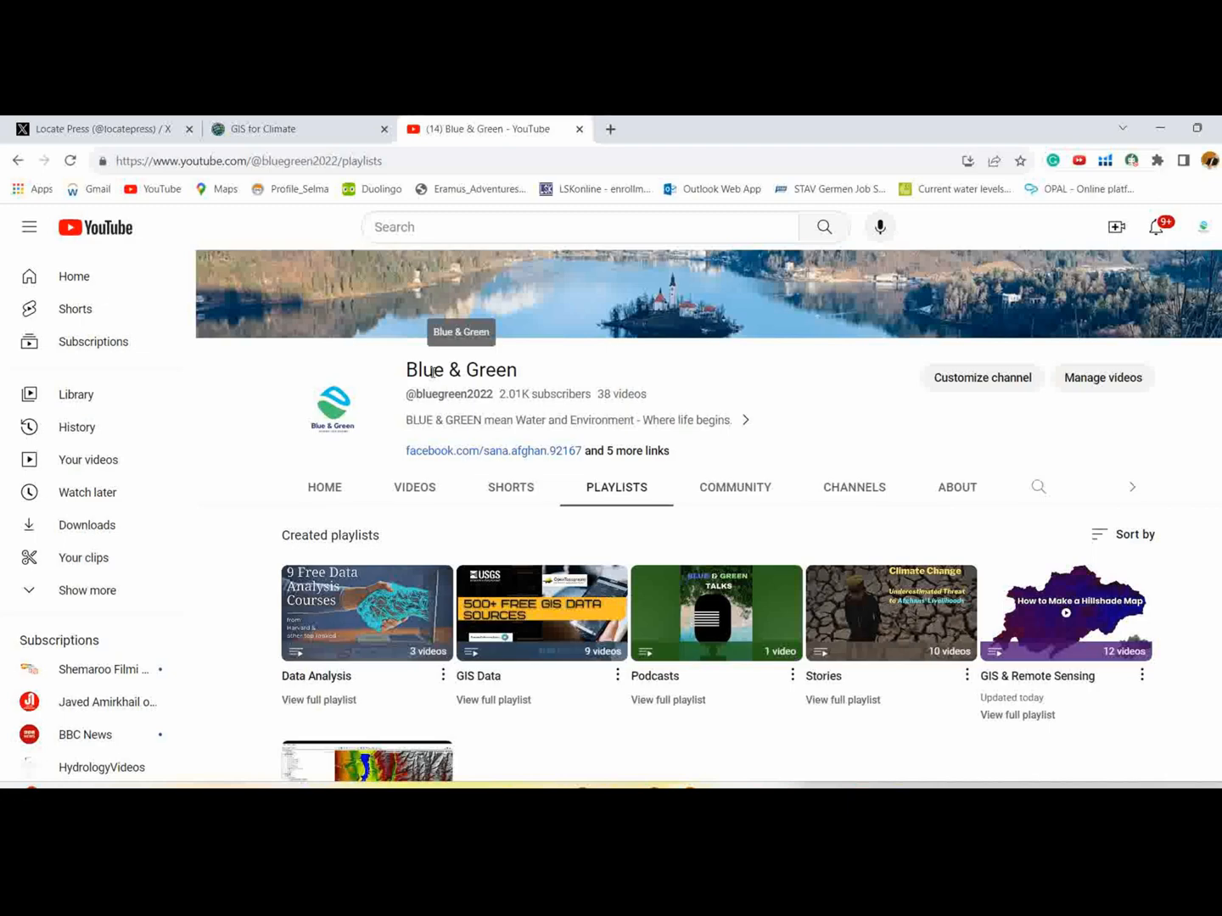
click(263, 129)
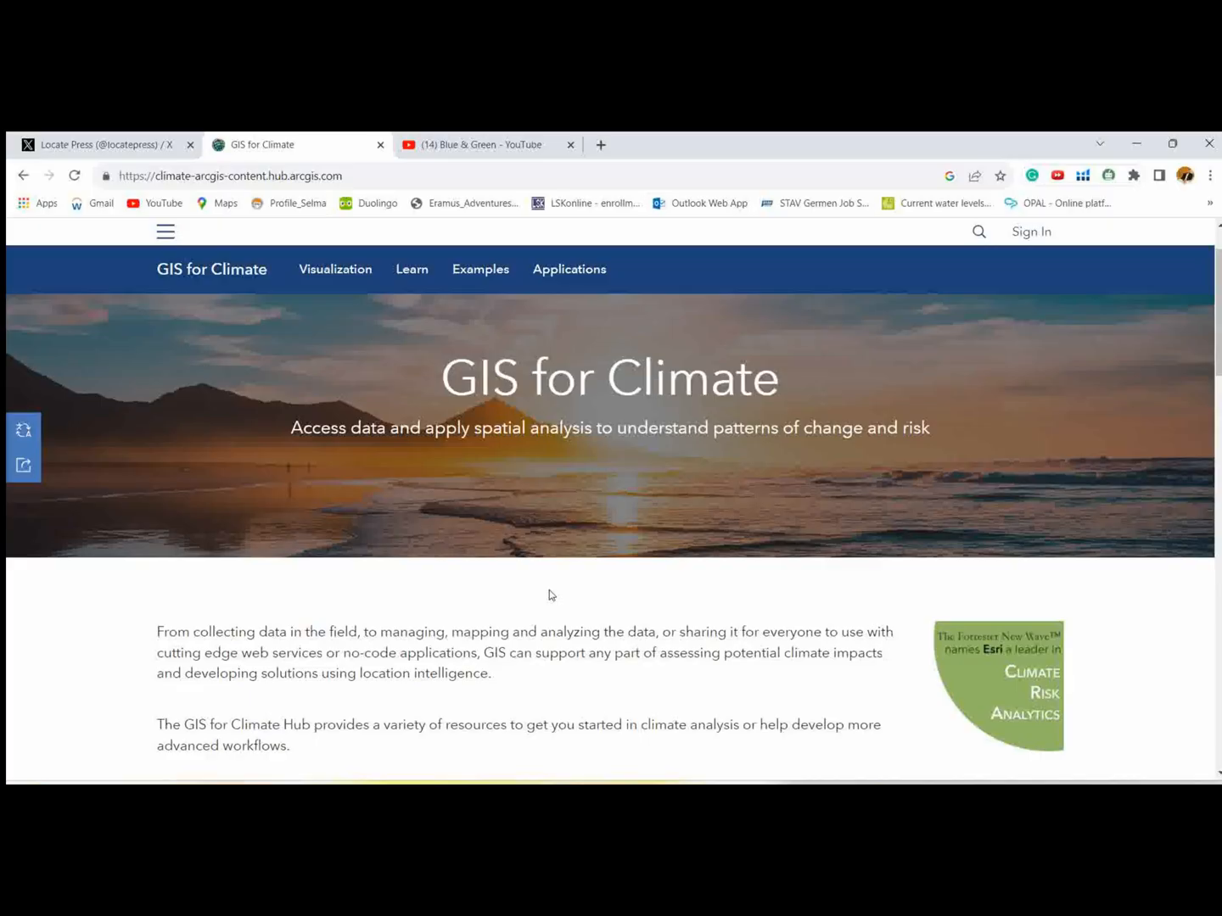
scroll(down, 3)
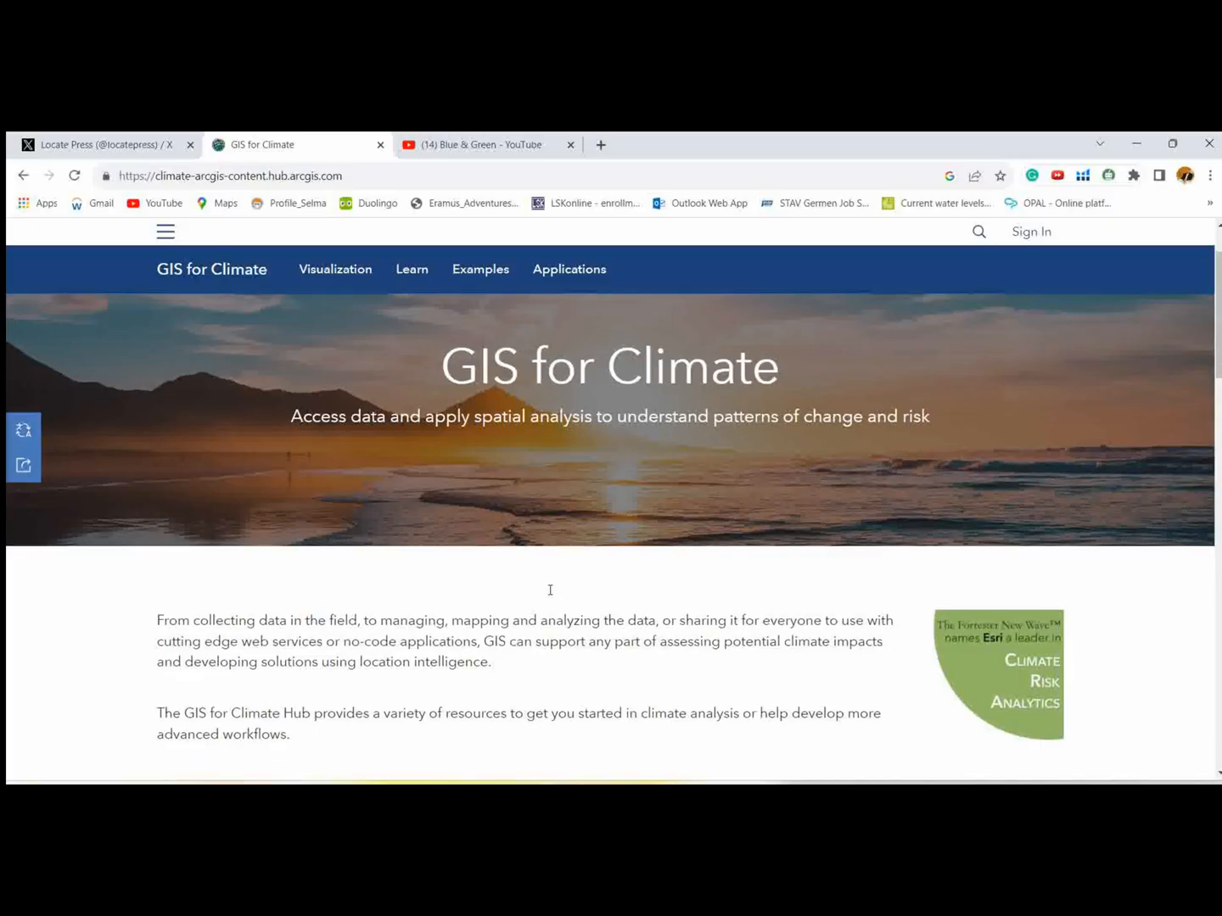
scroll(down, 3)
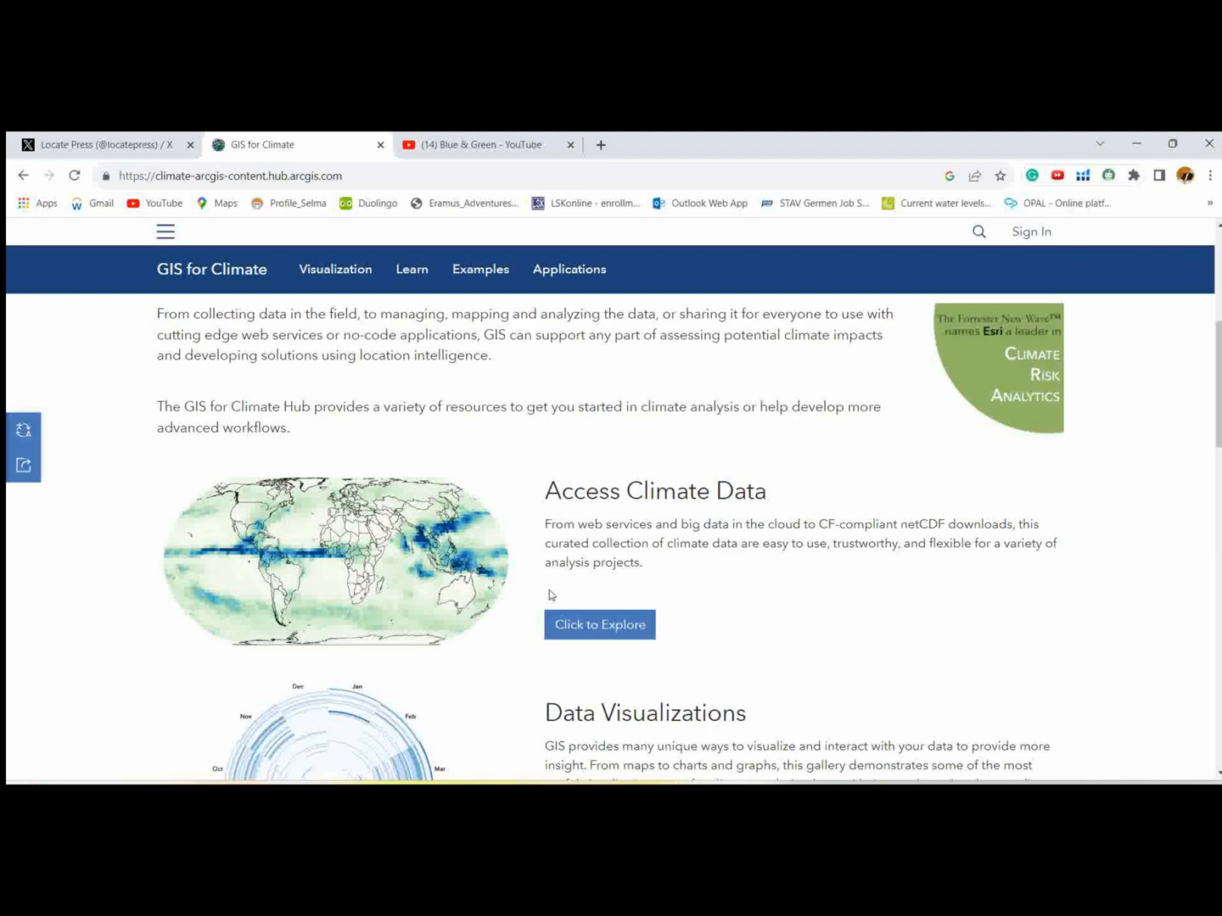
scroll(down, 3)
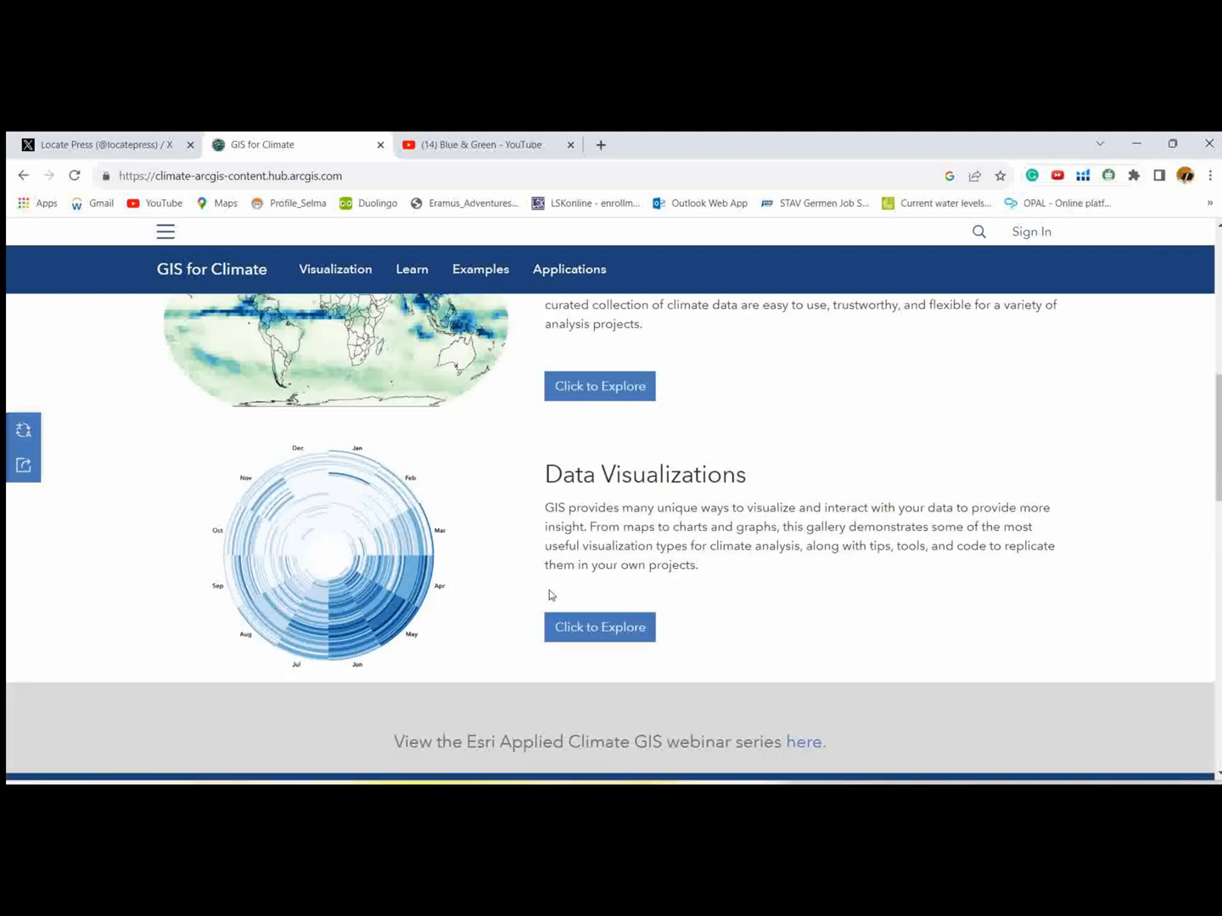
scroll(down, 3)
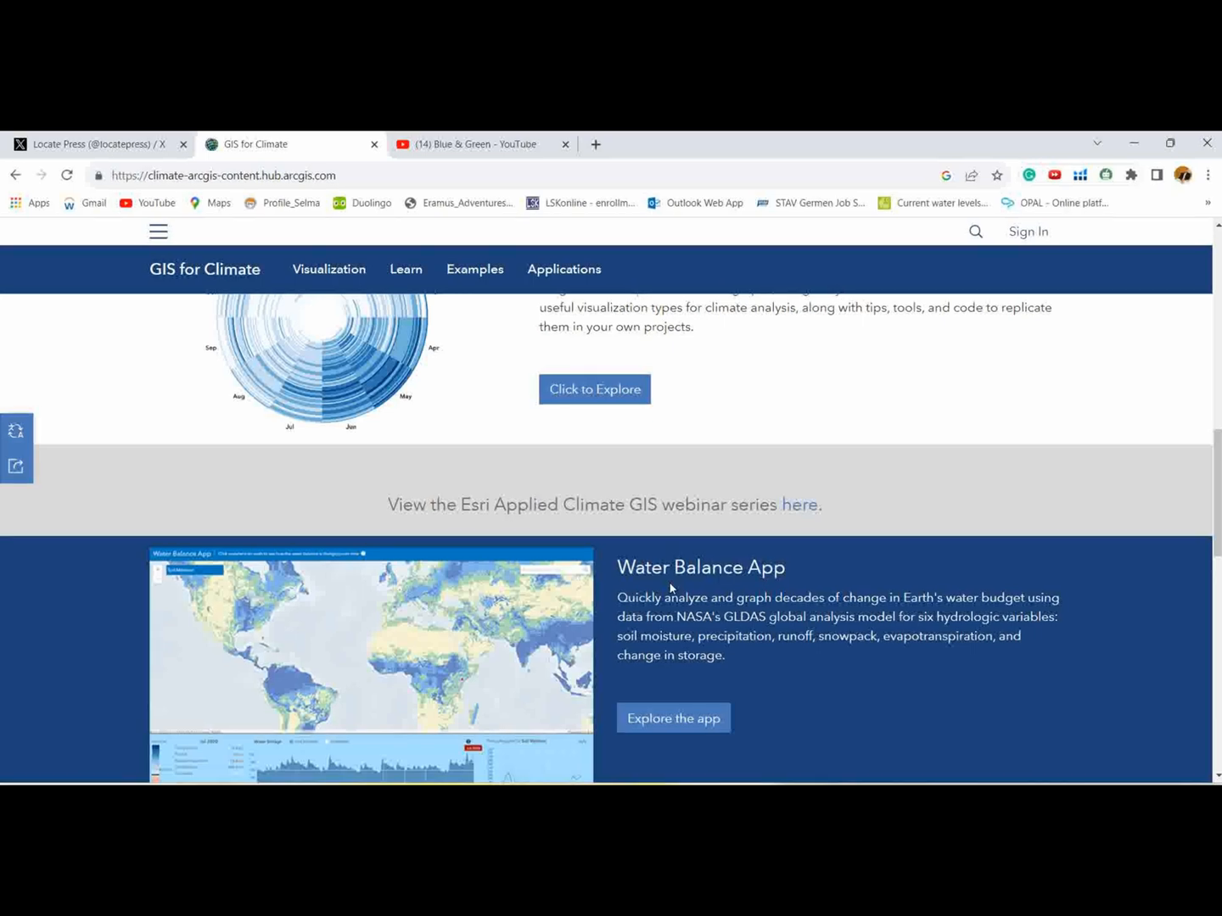
scroll(up, 3)
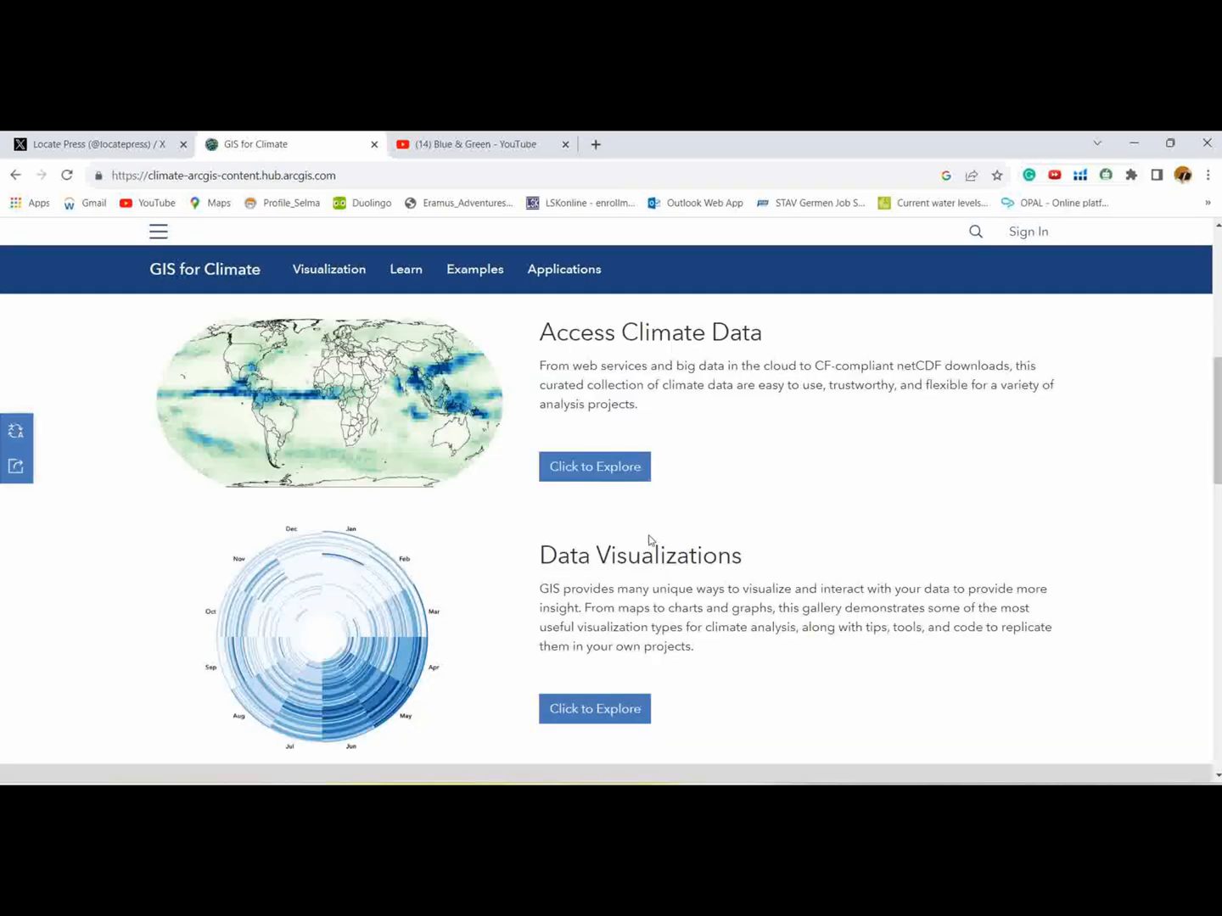
mouse_move(646, 533)
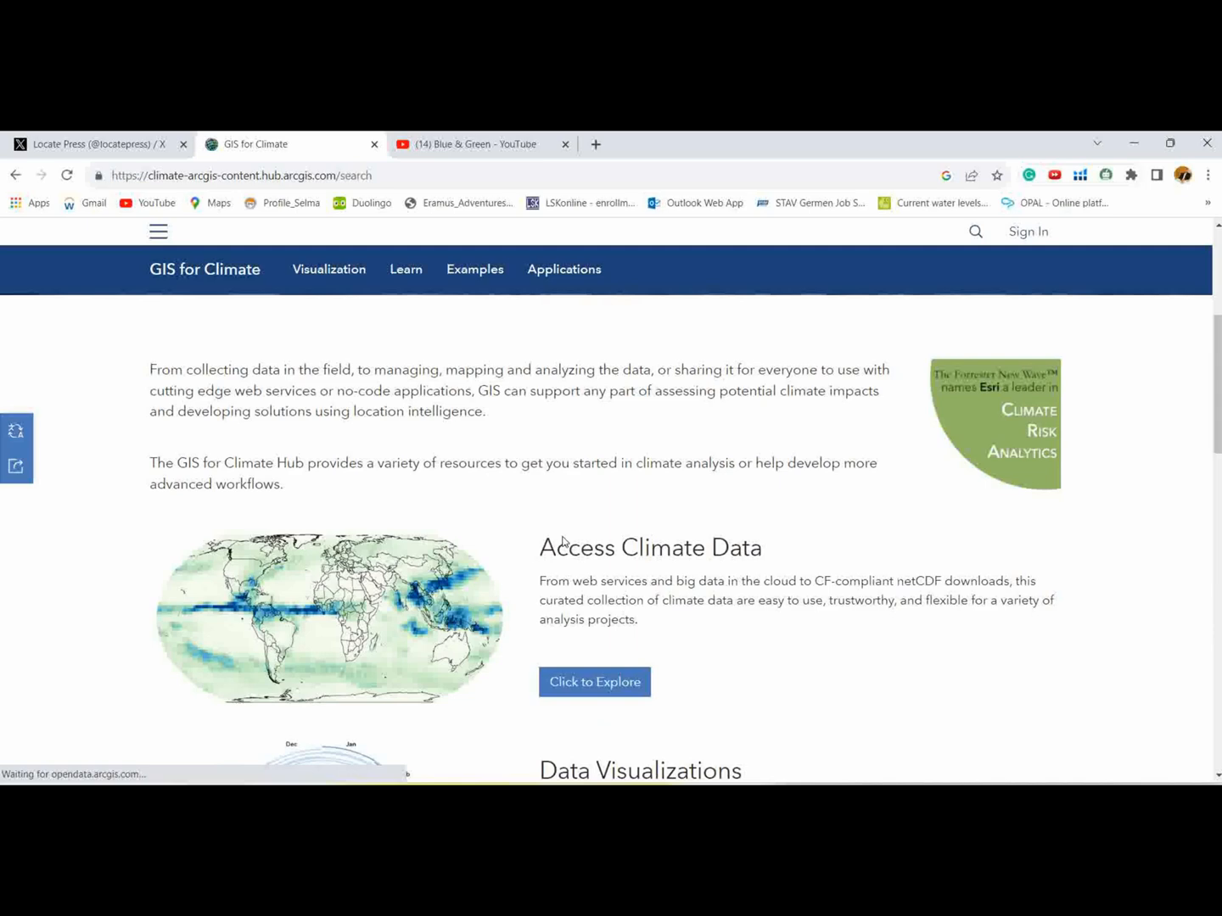
Browse the 87 climate datasets and open World Historical Climate - Monthly Averages
click(594, 682)
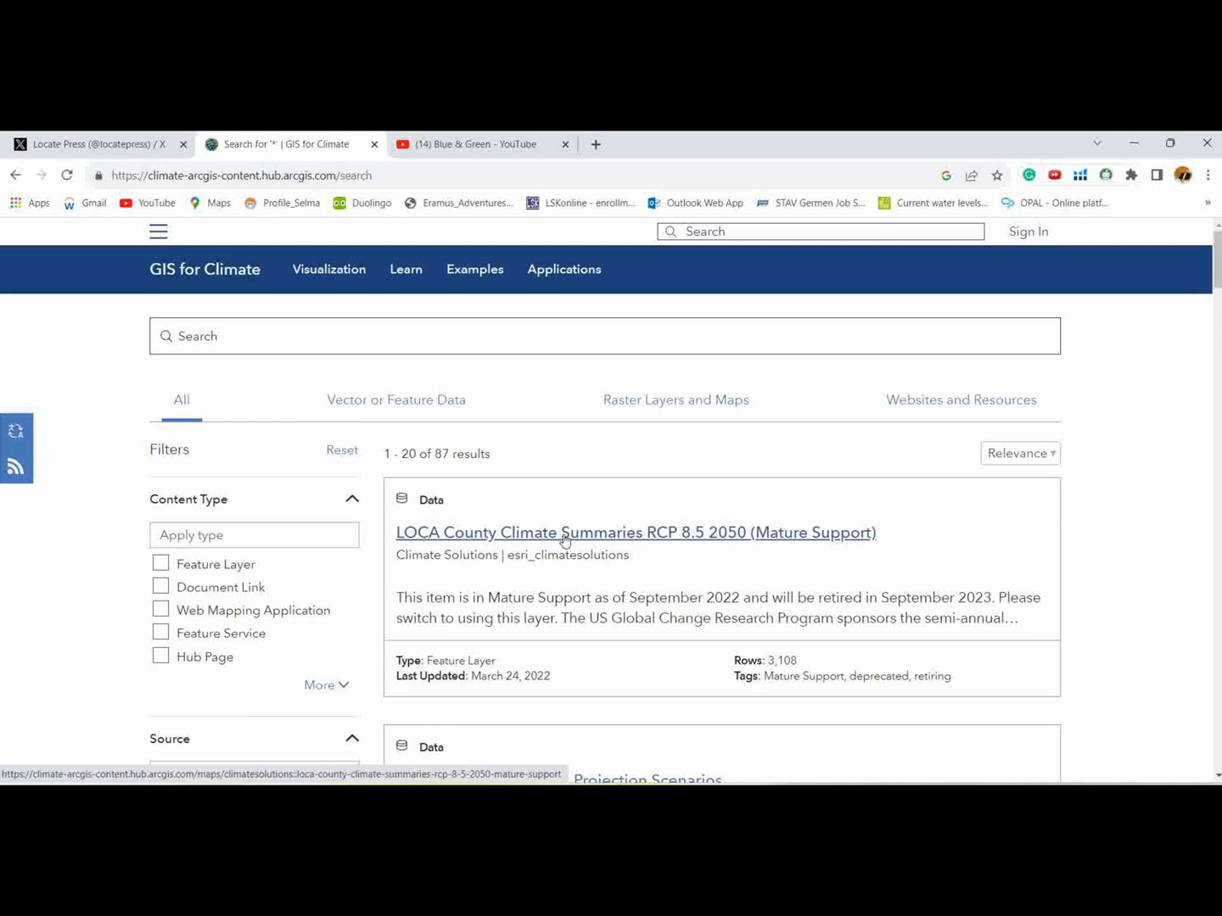
scroll(down, 3)
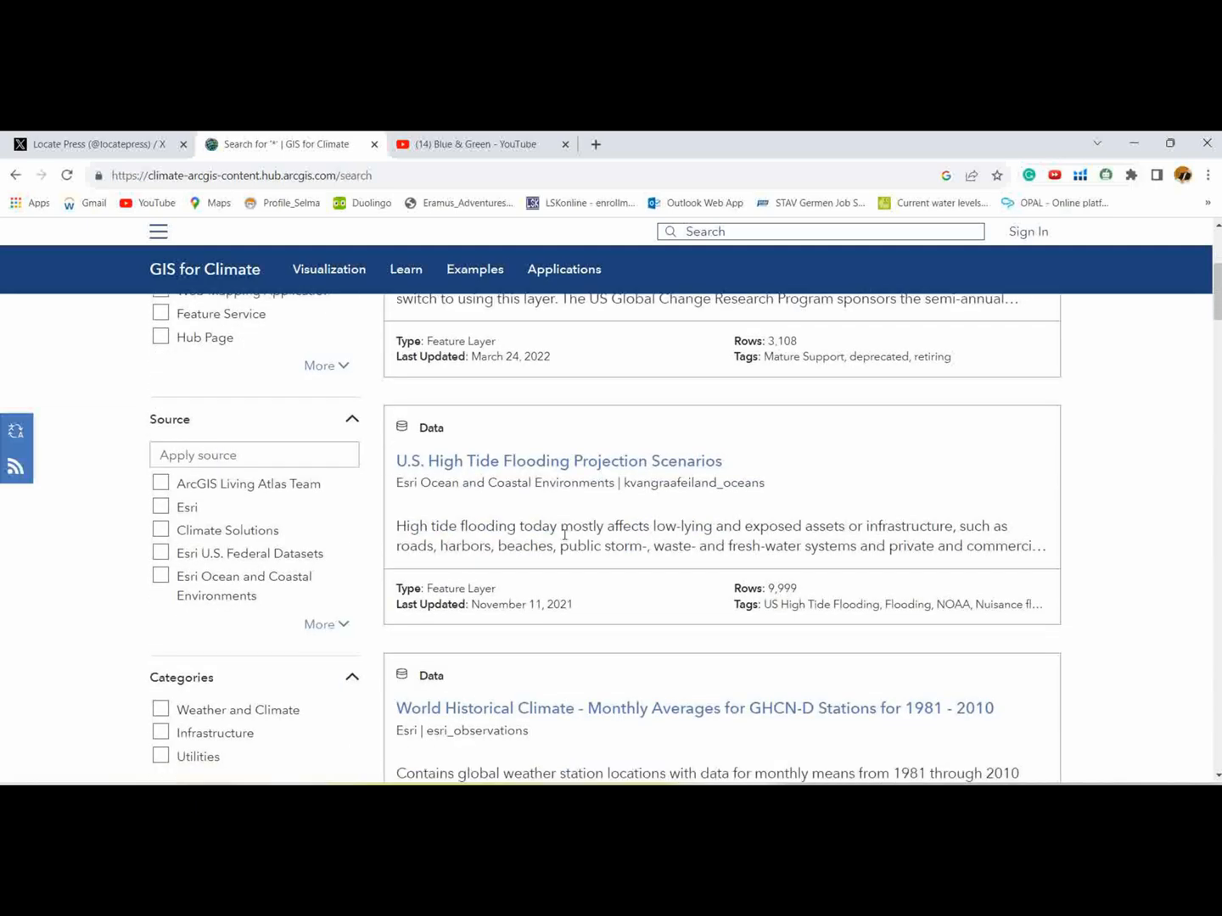
scroll(down, 3)
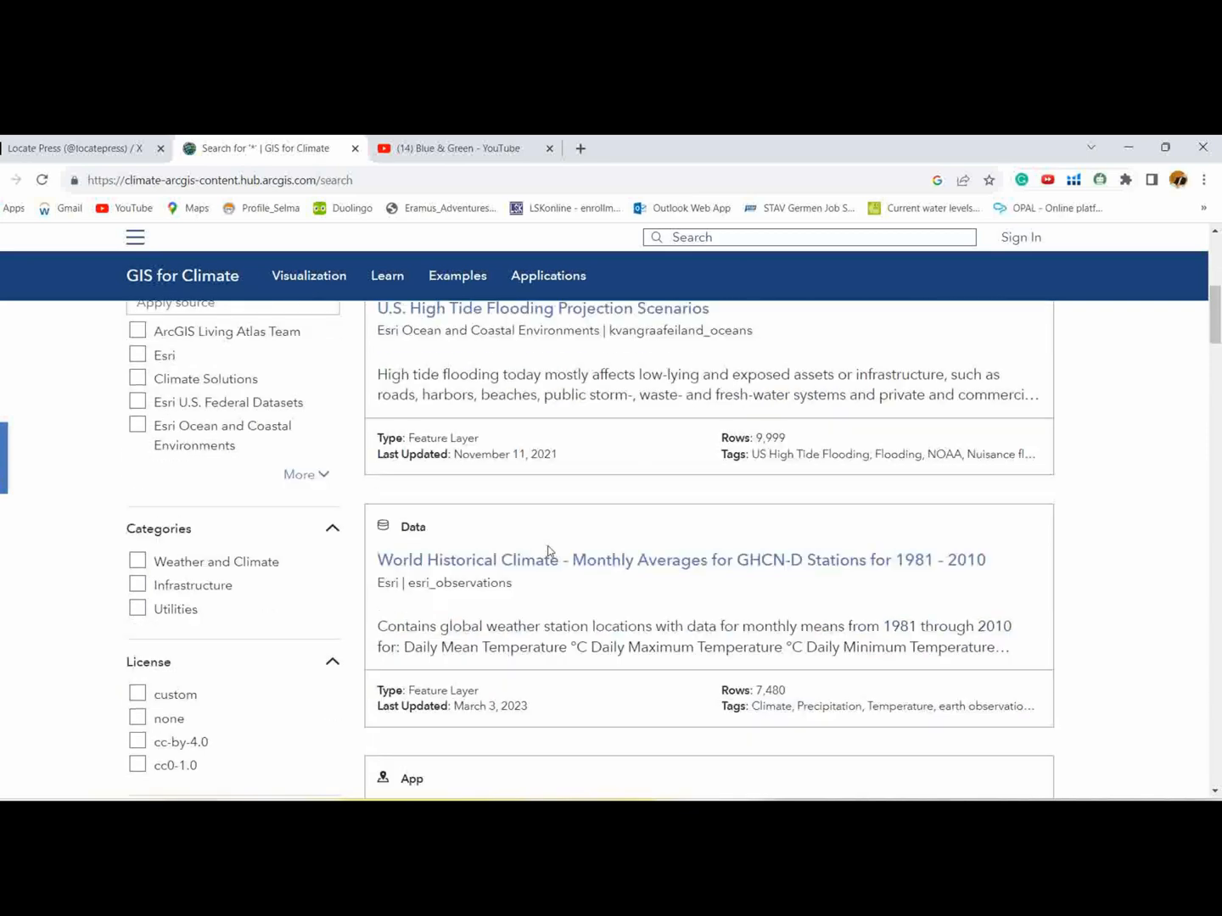
scroll(down, 3)
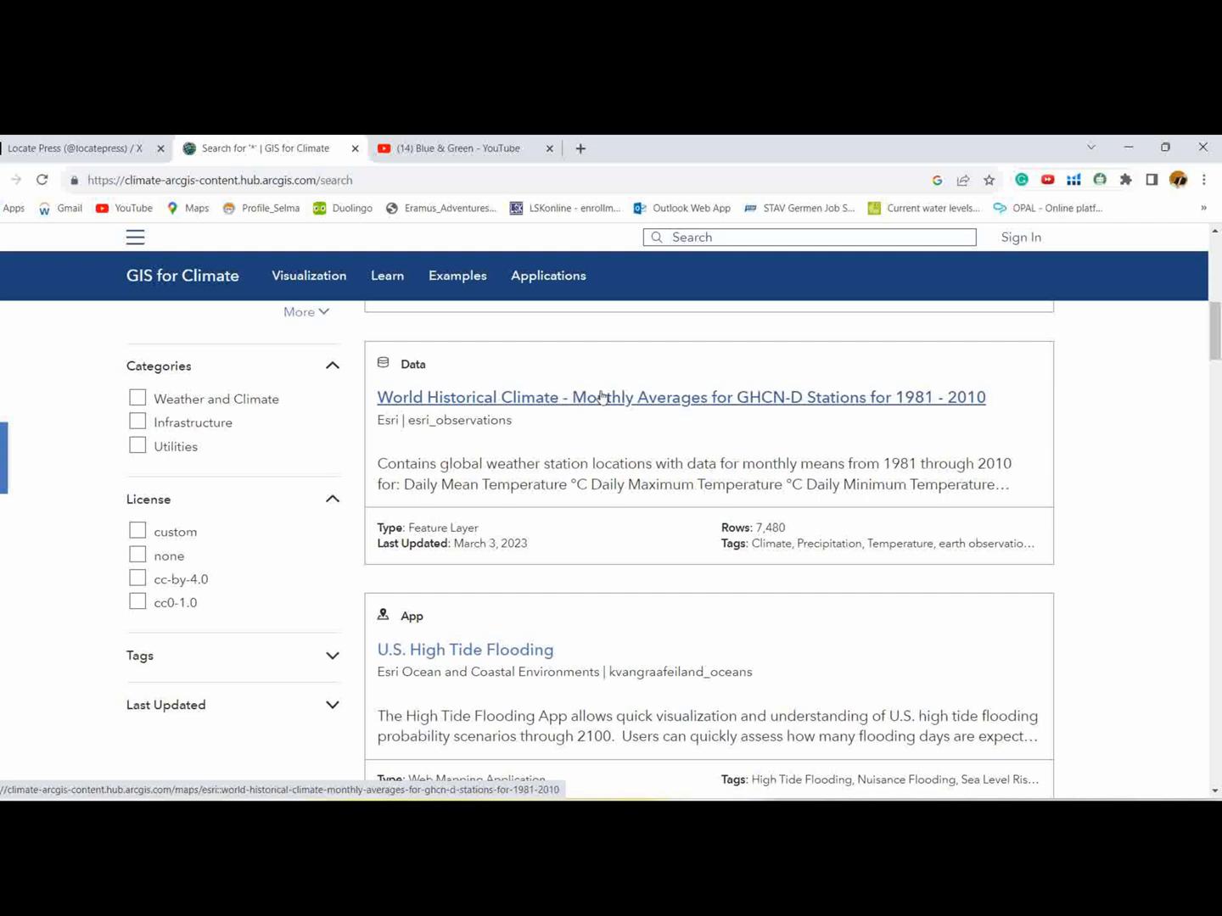
mouse_move(654, 414)
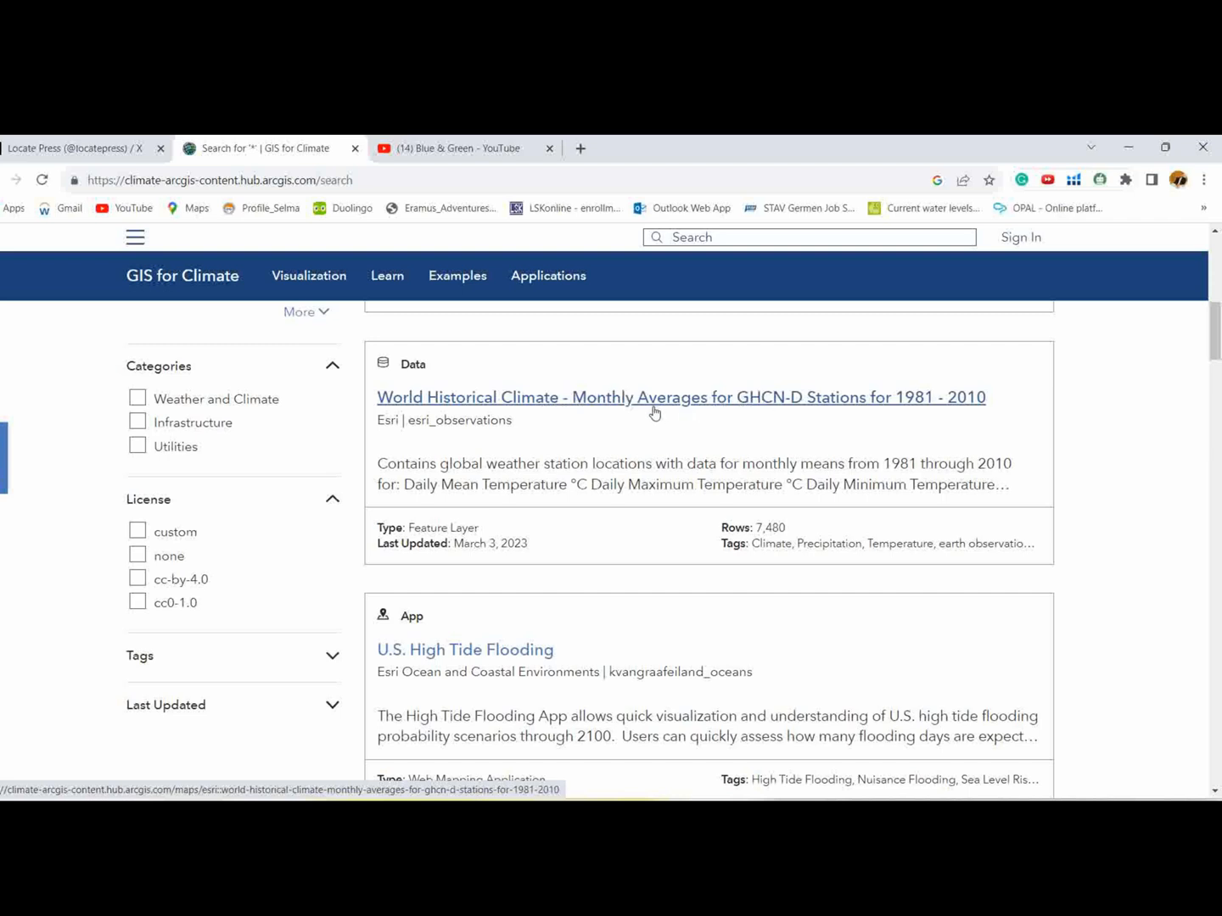
mouse_move(667, 407)
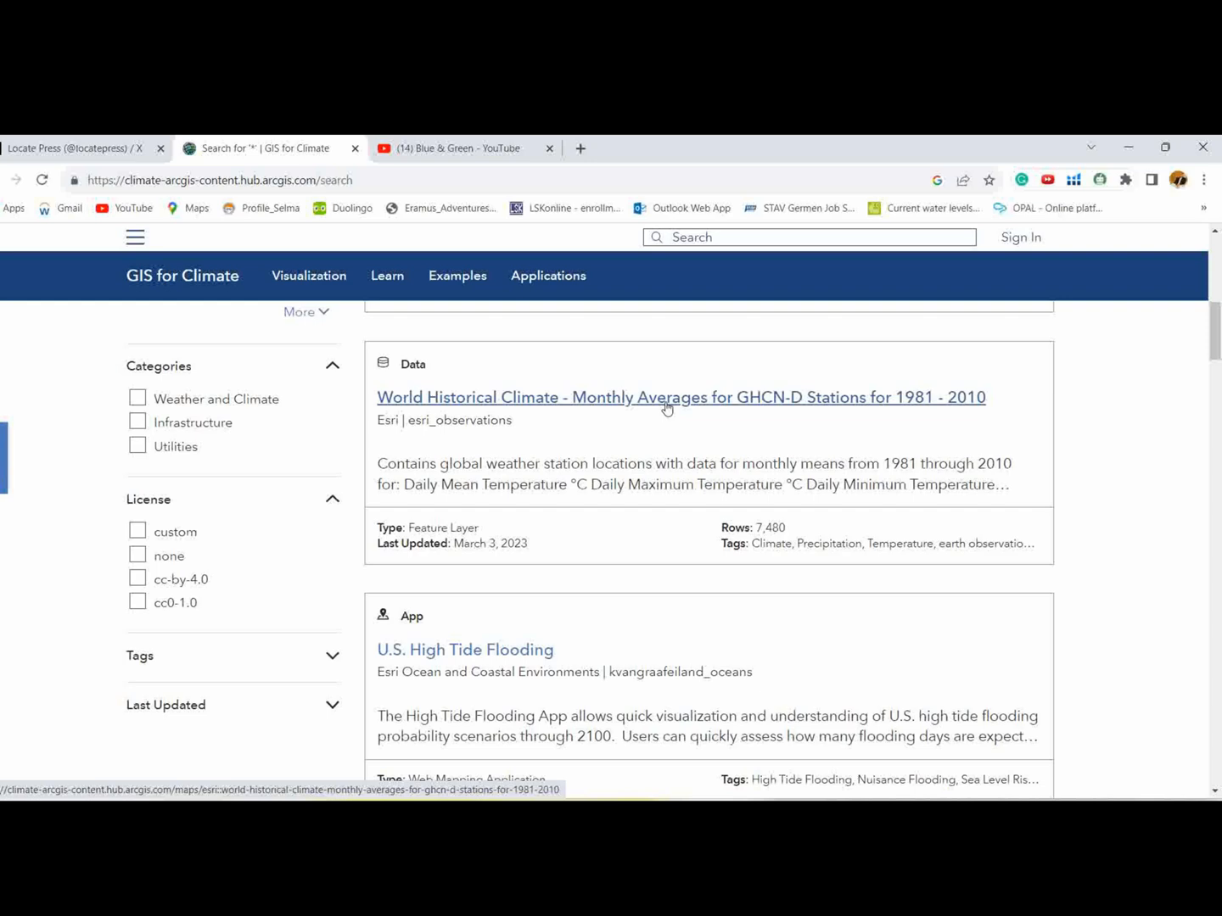
click(666, 398)
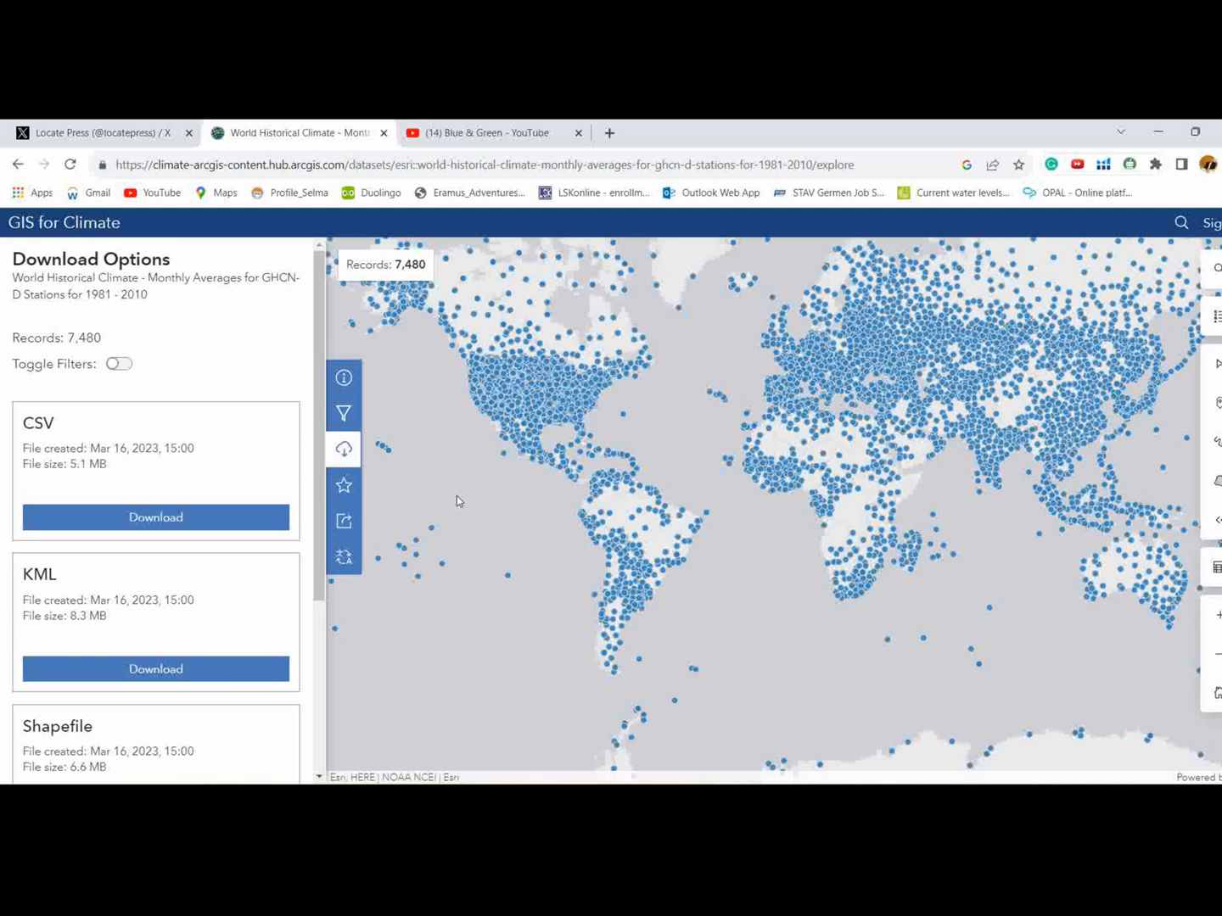
mouse_move(918, 391)
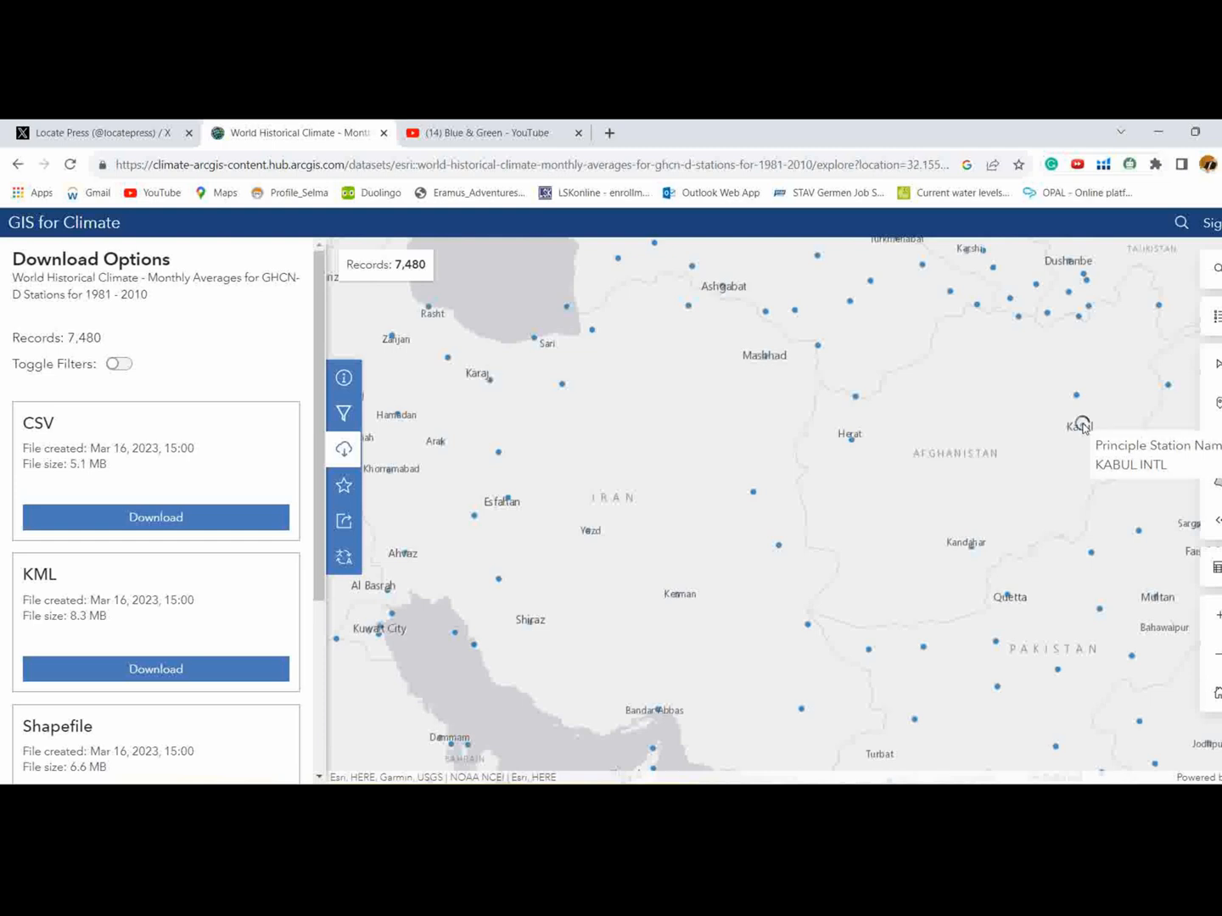
Open the Kabul International station pop-up showing -18.00°C lowest daily temperature and 0.00 mm precipitation
click(1081, 425)
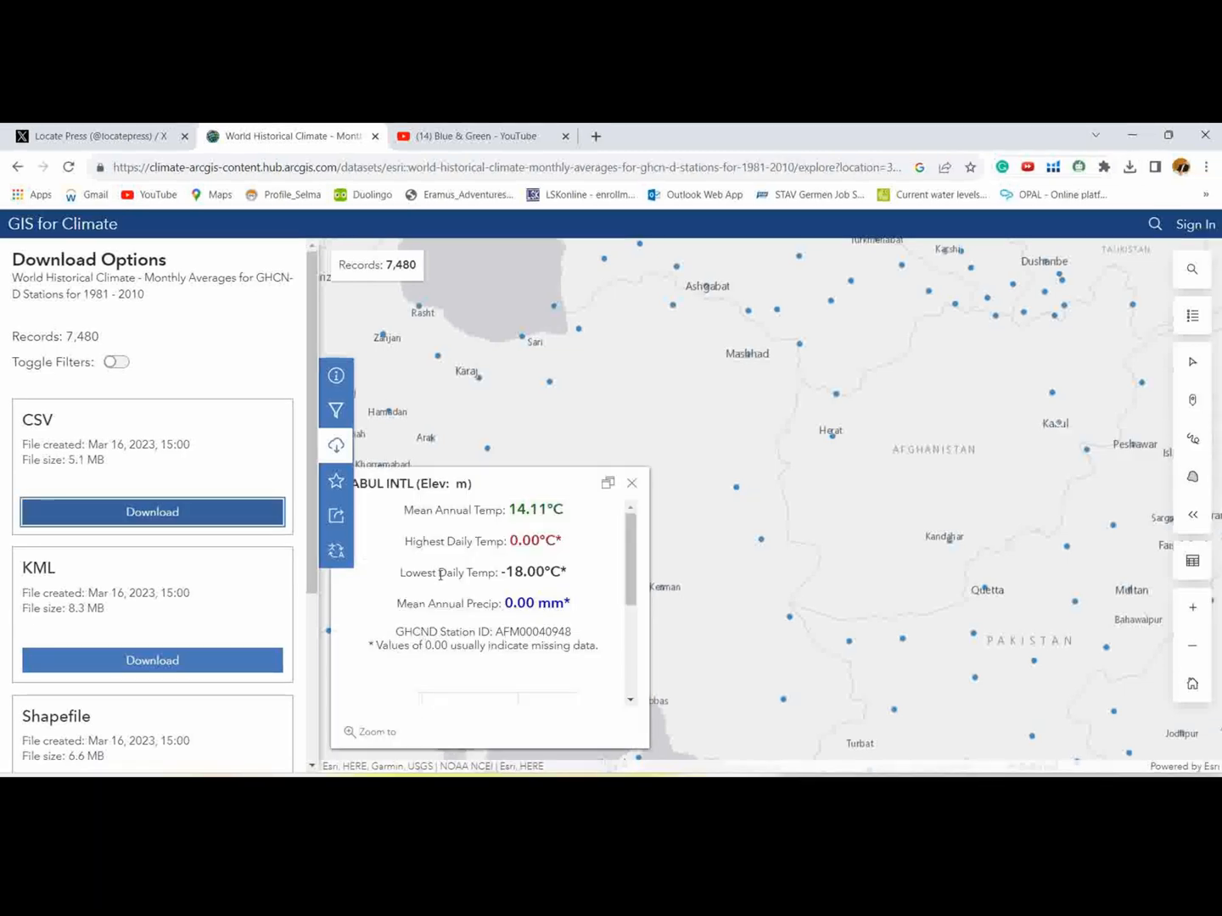
mouse_move(336, 446)
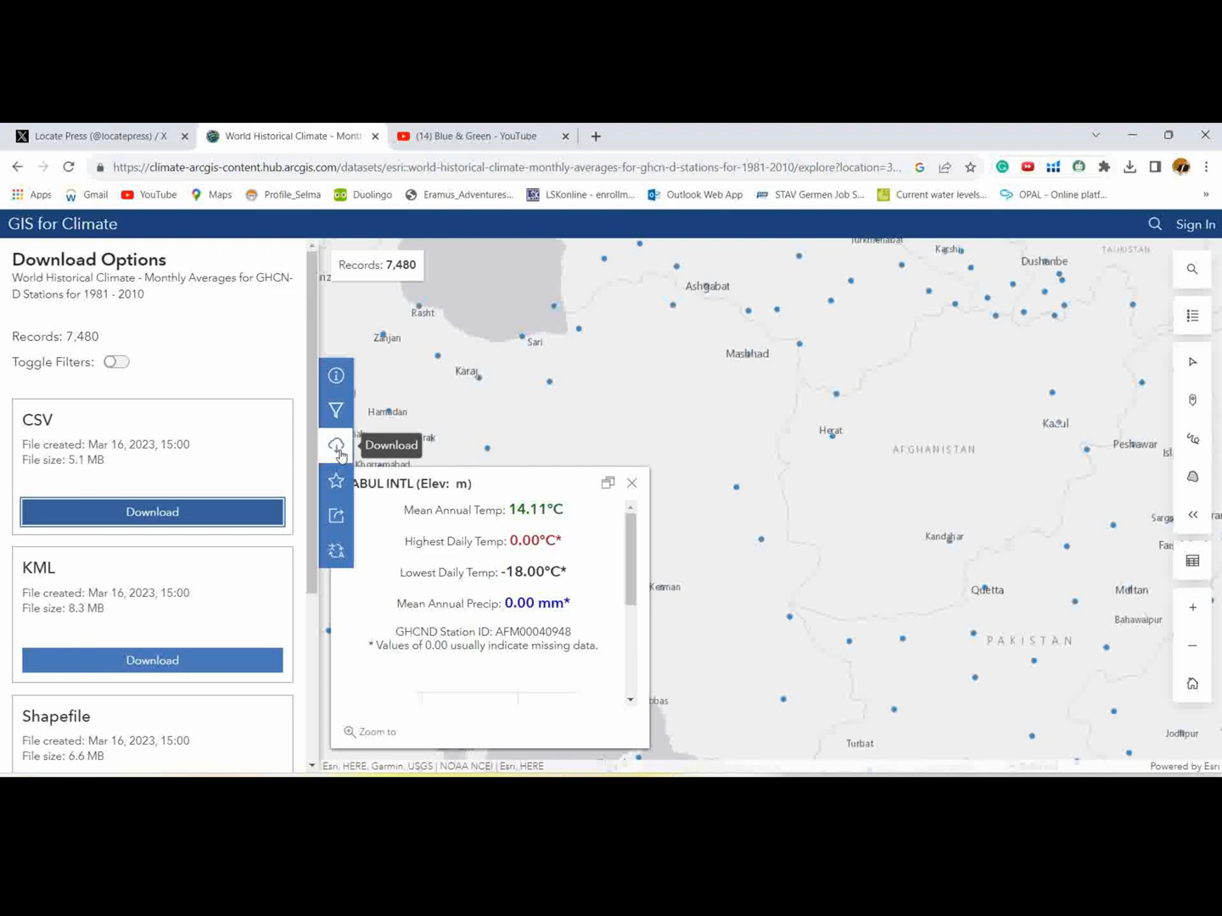
mouse_move(177, 483)
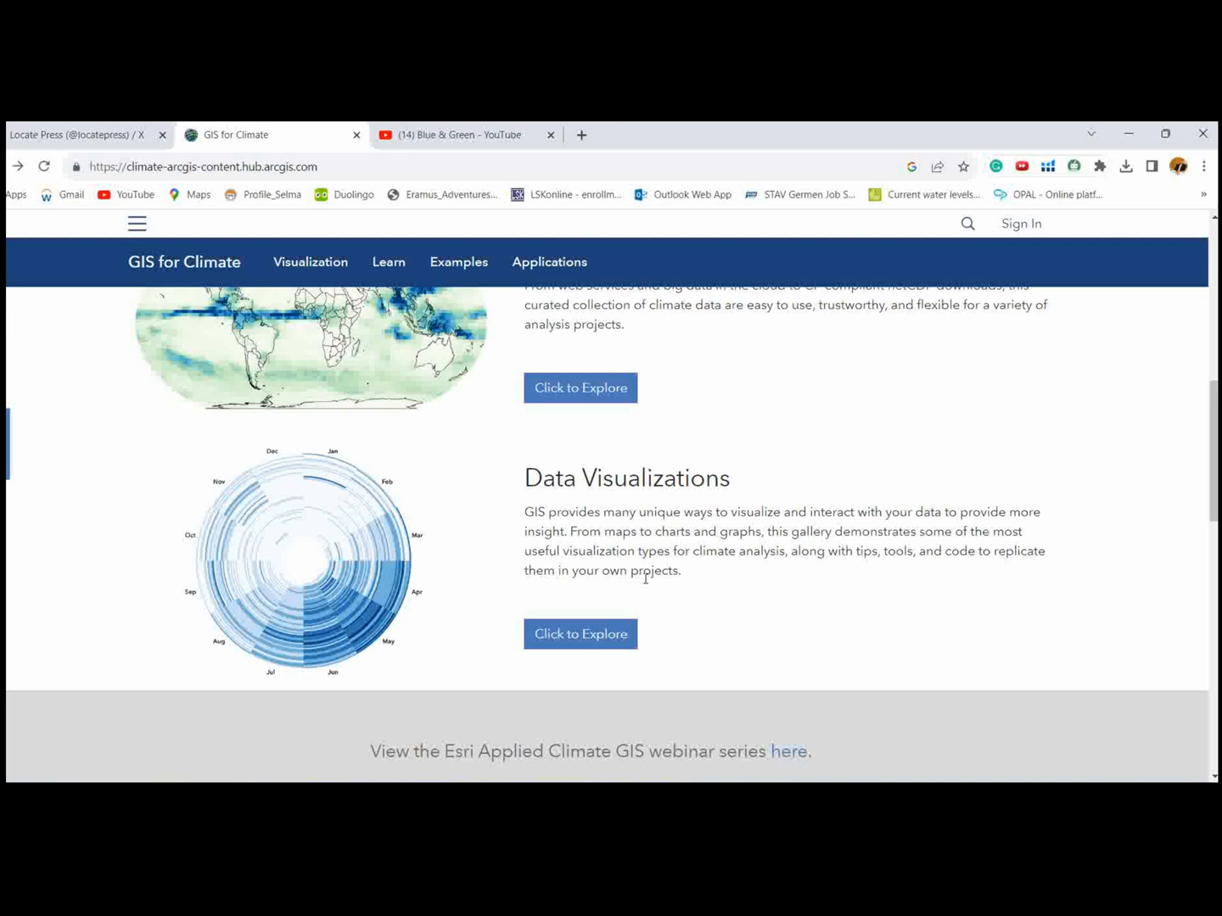
mouse_move(603, 615)
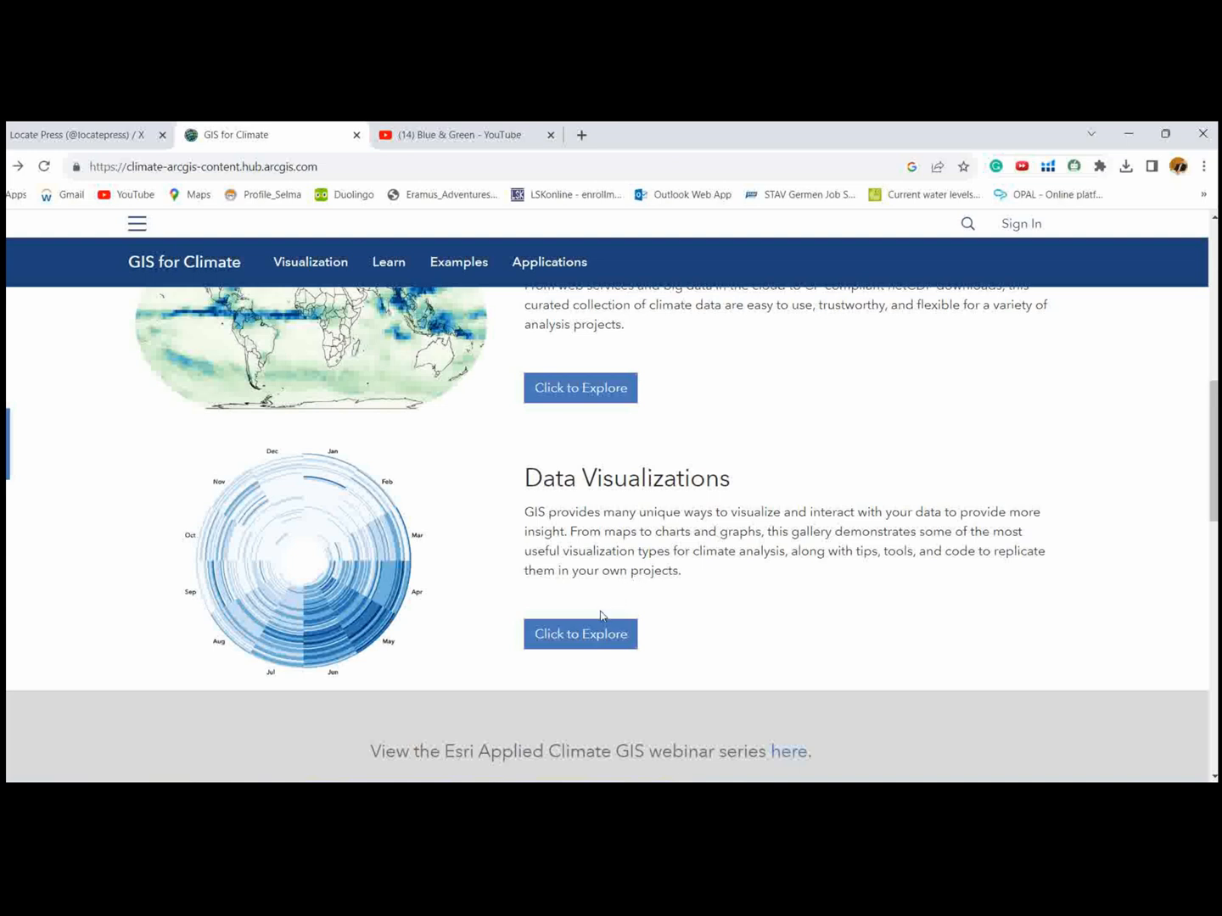
mouse_move(586, 640)
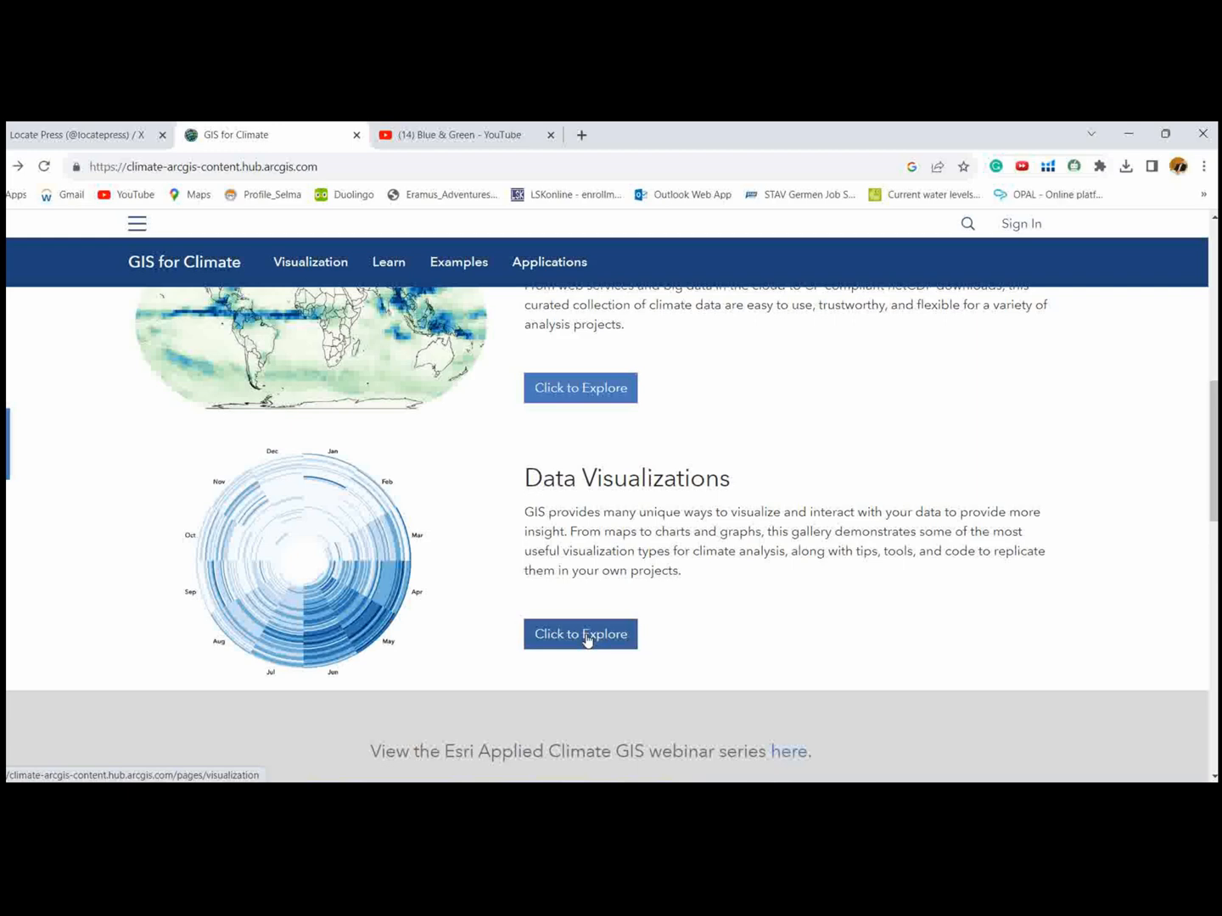
Go to the Data Visualization page and scroll to the Find Patterns in Complex Data example
click(581, 633)
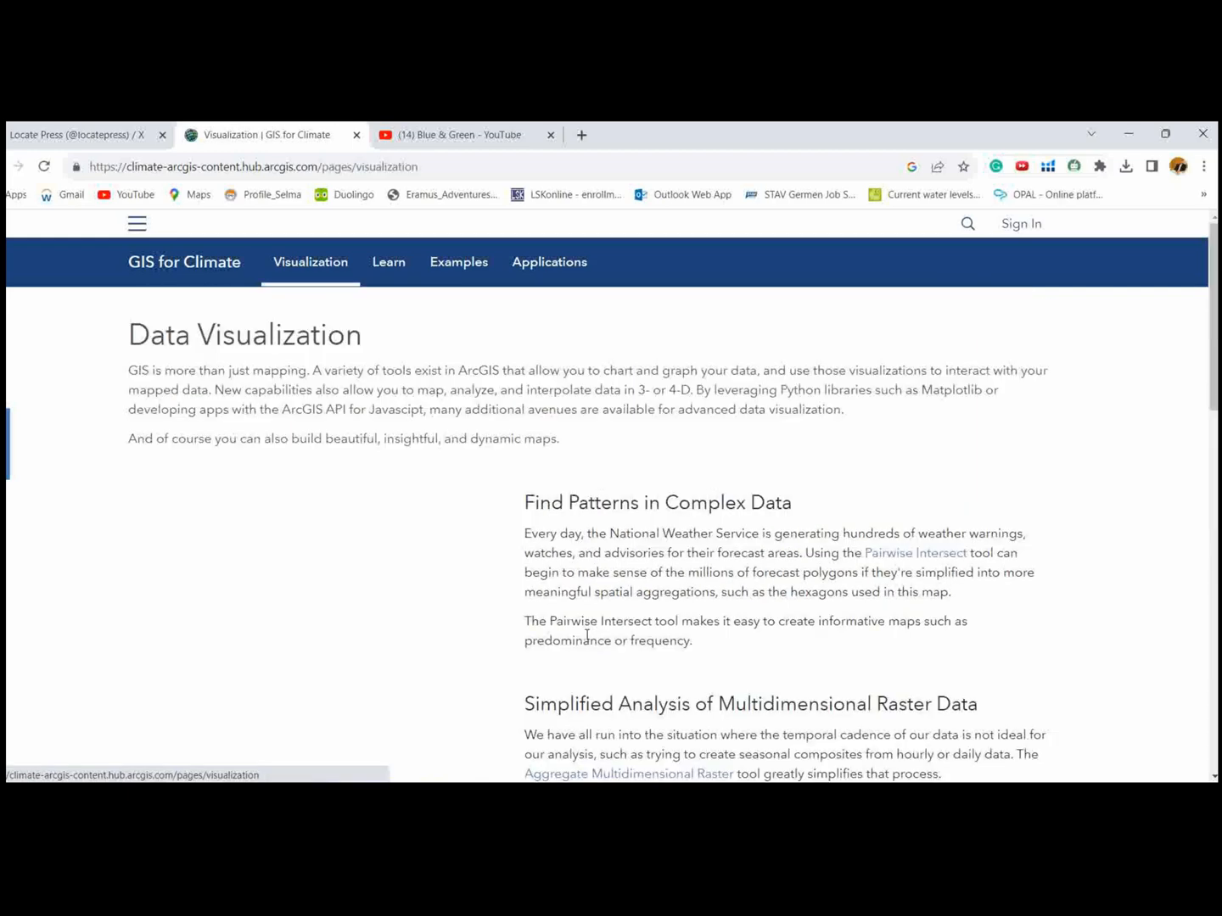
scroll(down, 3)
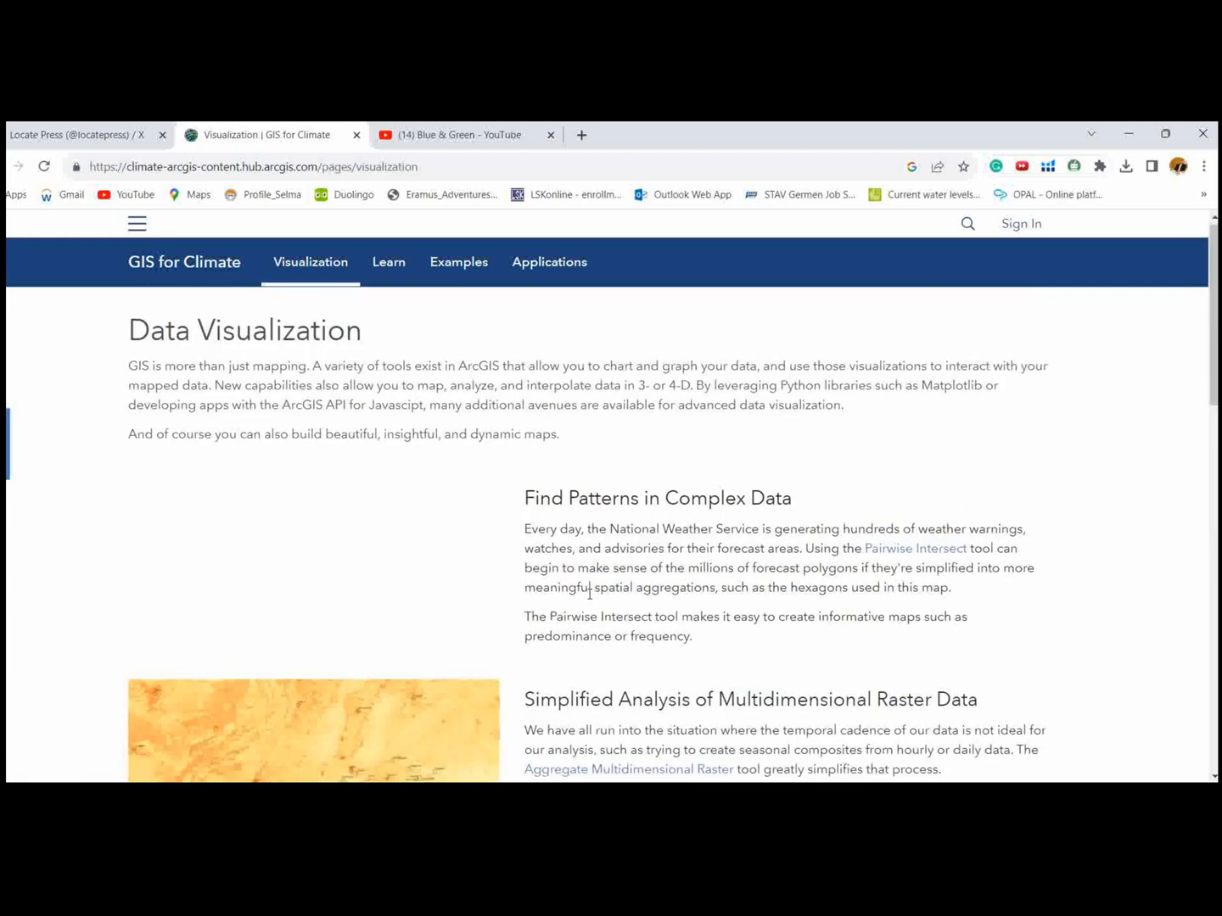
scroll(down, 3)
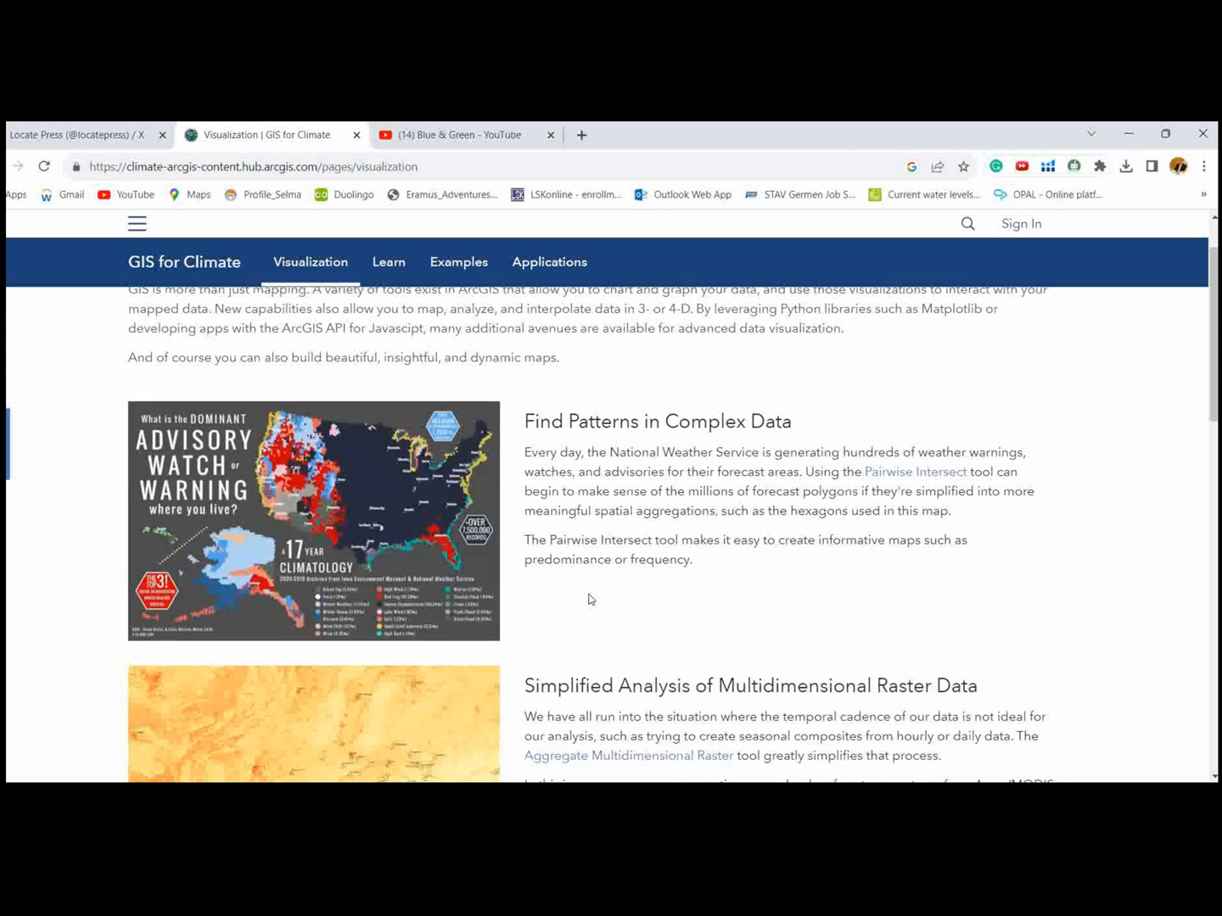
mouse_move(583, 560)
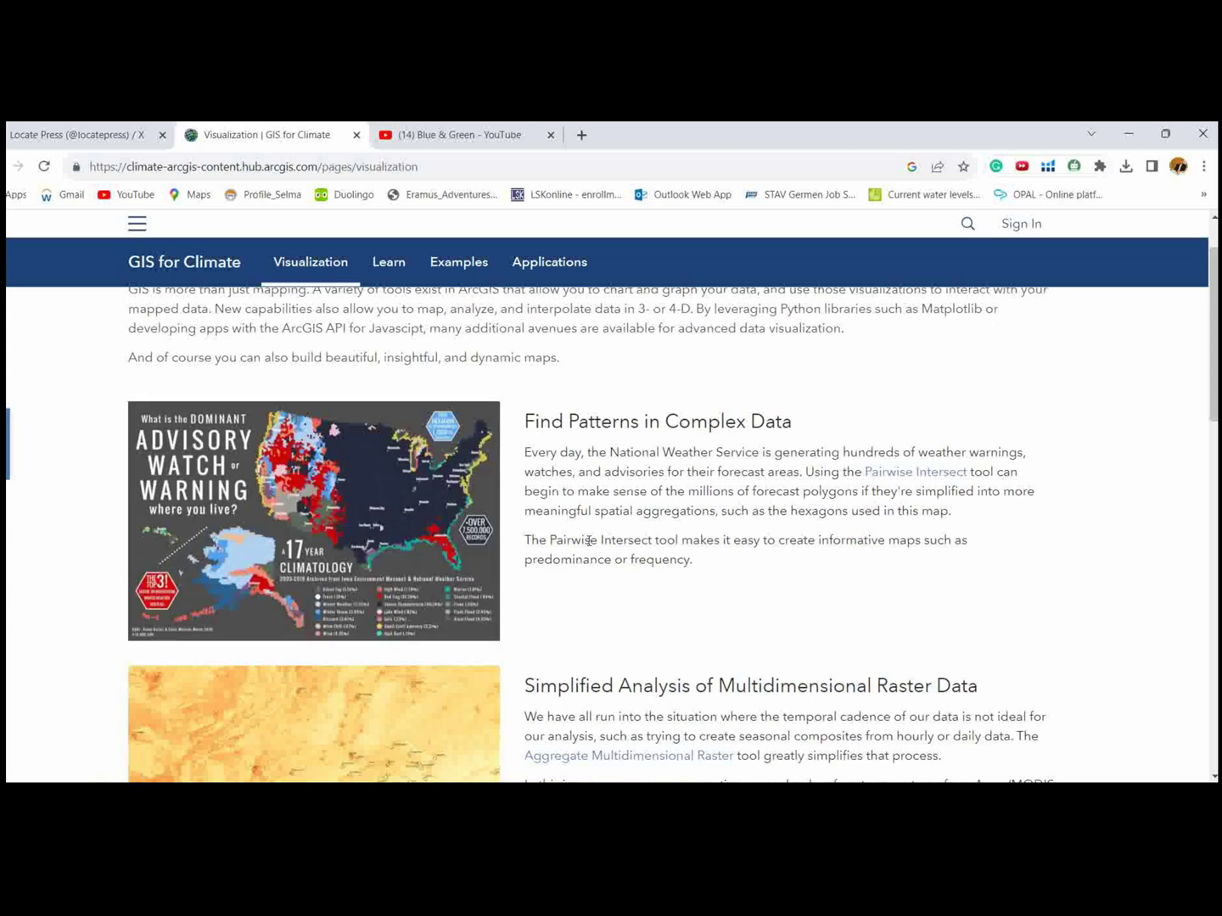
mouse_move(570, 441)
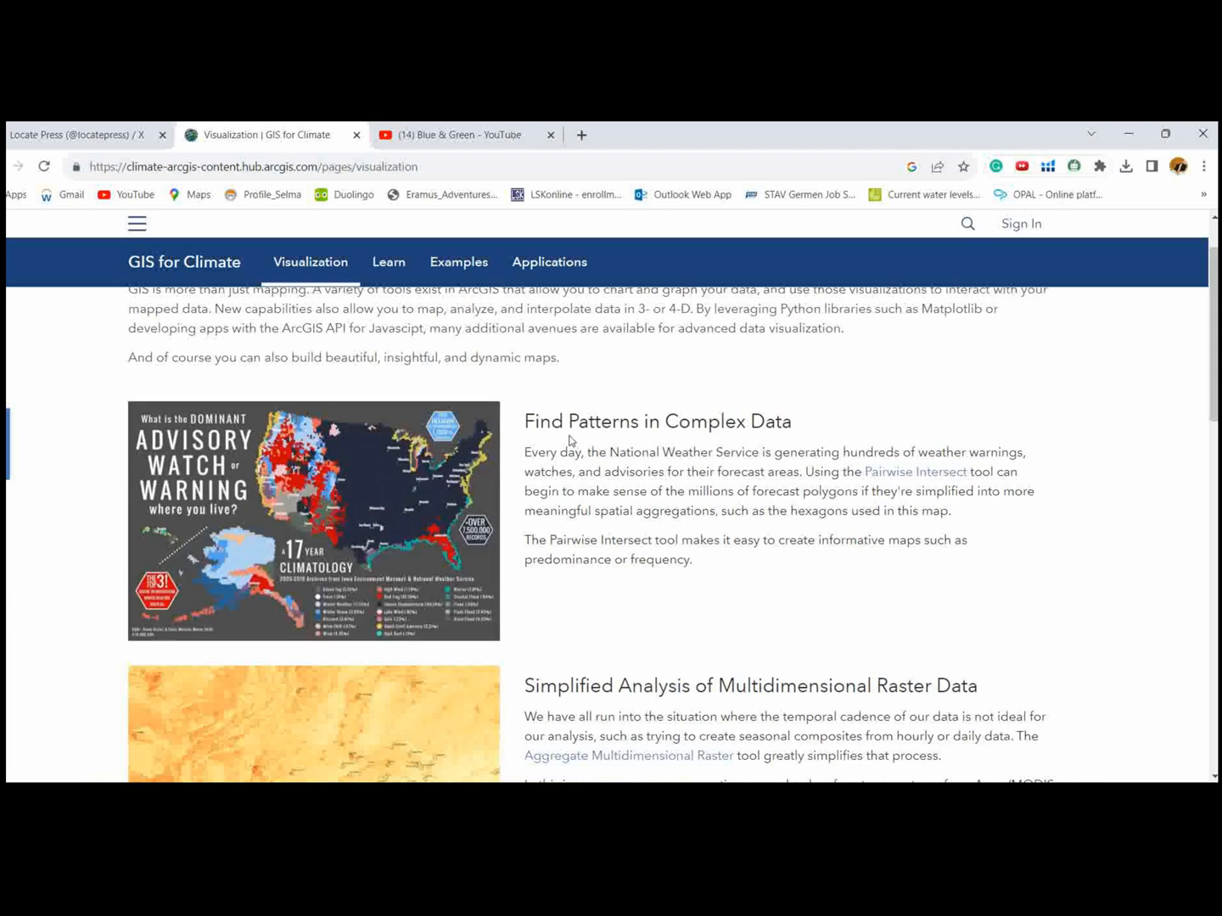